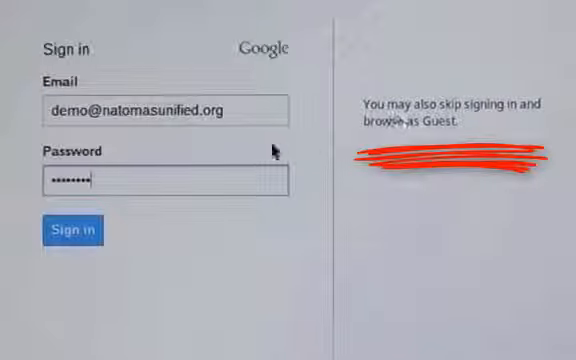
Step: Sign in to the managed school demo account from the Google sign-in screen
{"action": "left_click", "coordinate": [72, 230]}
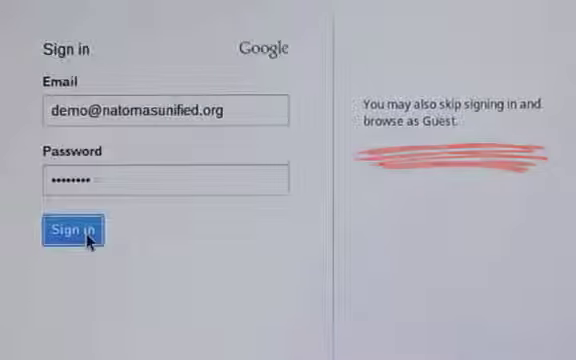
{"action": "left_click", "coordinate": [70, 230]}
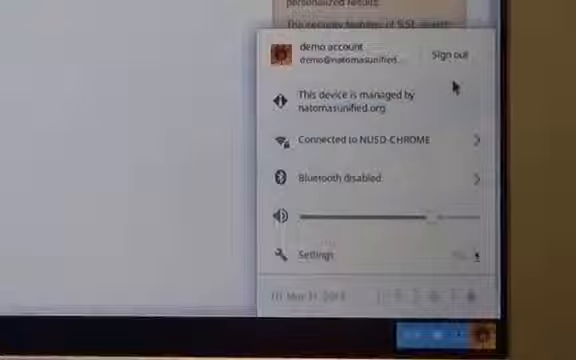
Step: Sign out via the status tray and show the login screen's Apps list with AIRSecureTest
{"action": "left_click", "coordinate": [452, 56]}
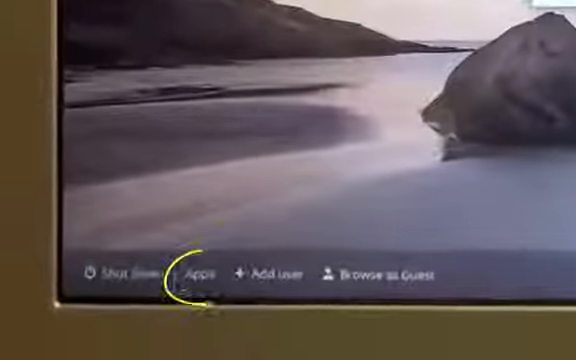
{"action": "left_click", "coordinate": [198, 274]}
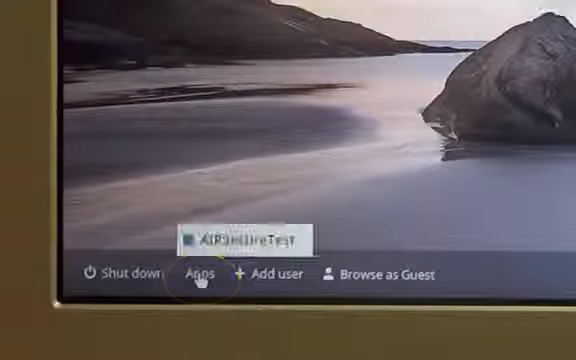